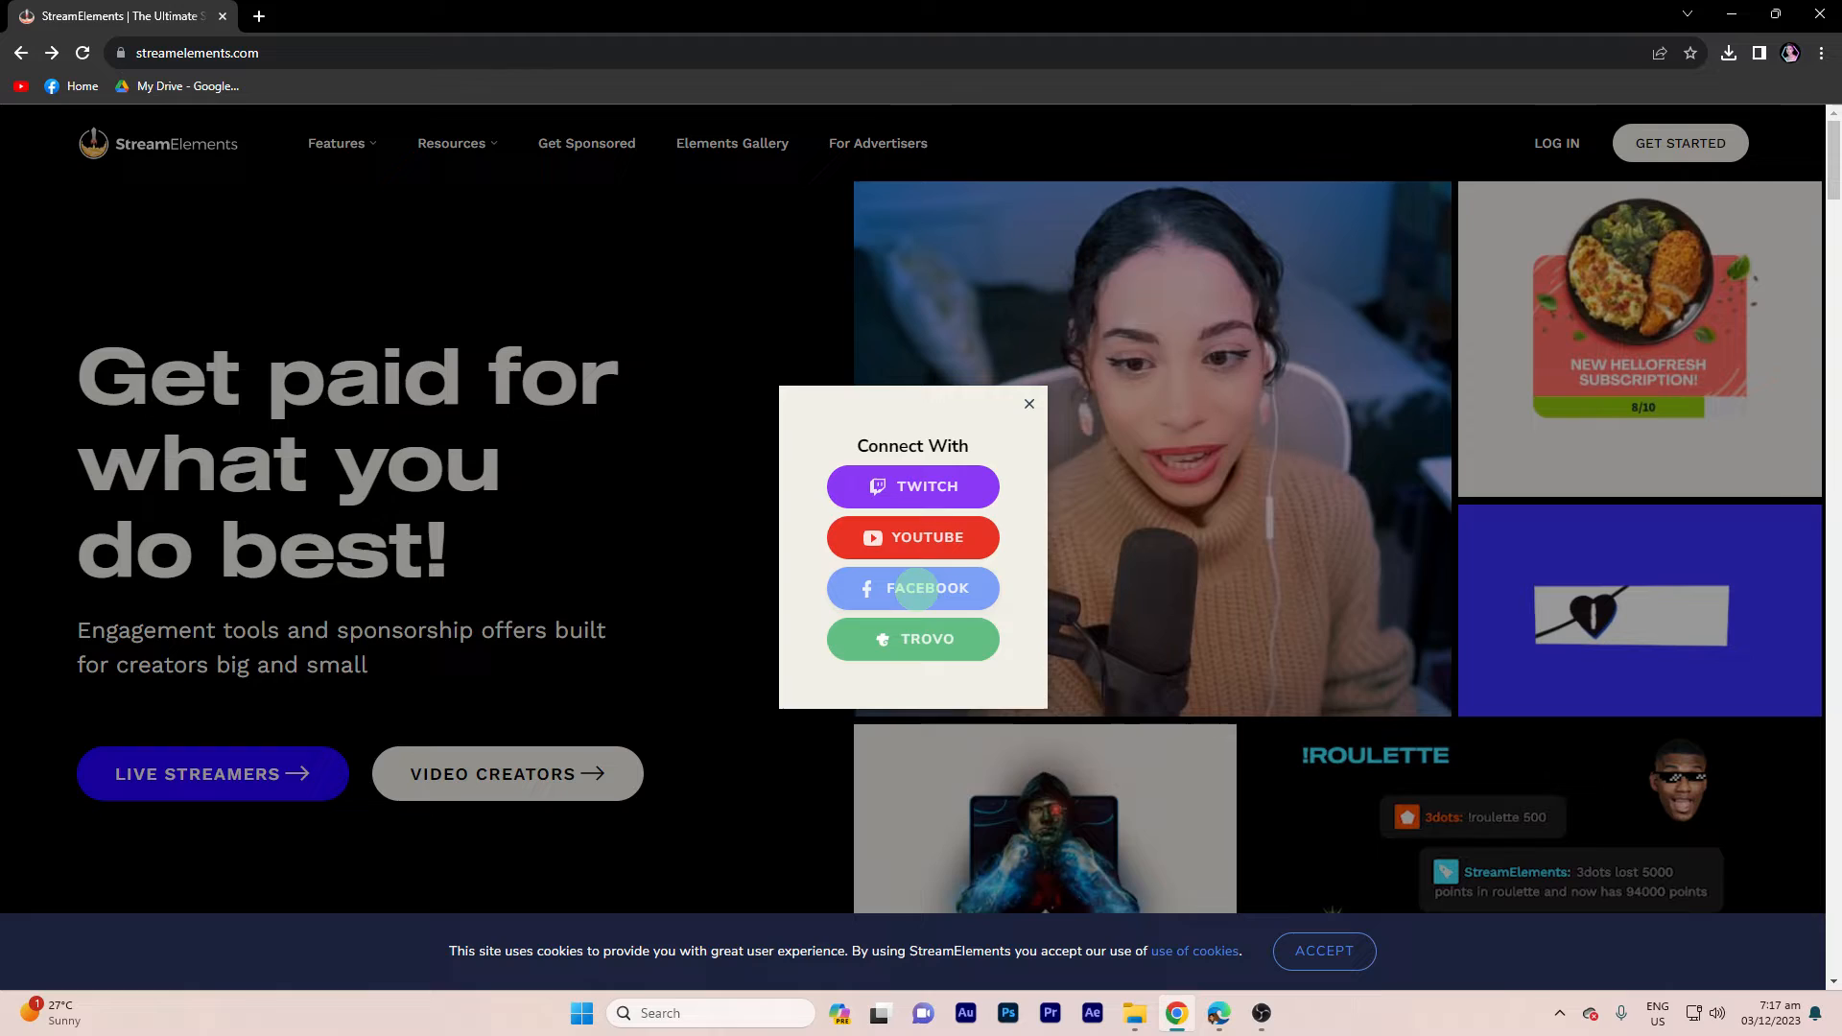
Step: Log in with Facebook, grant access, and choose the page to continue as
click(912, 590)
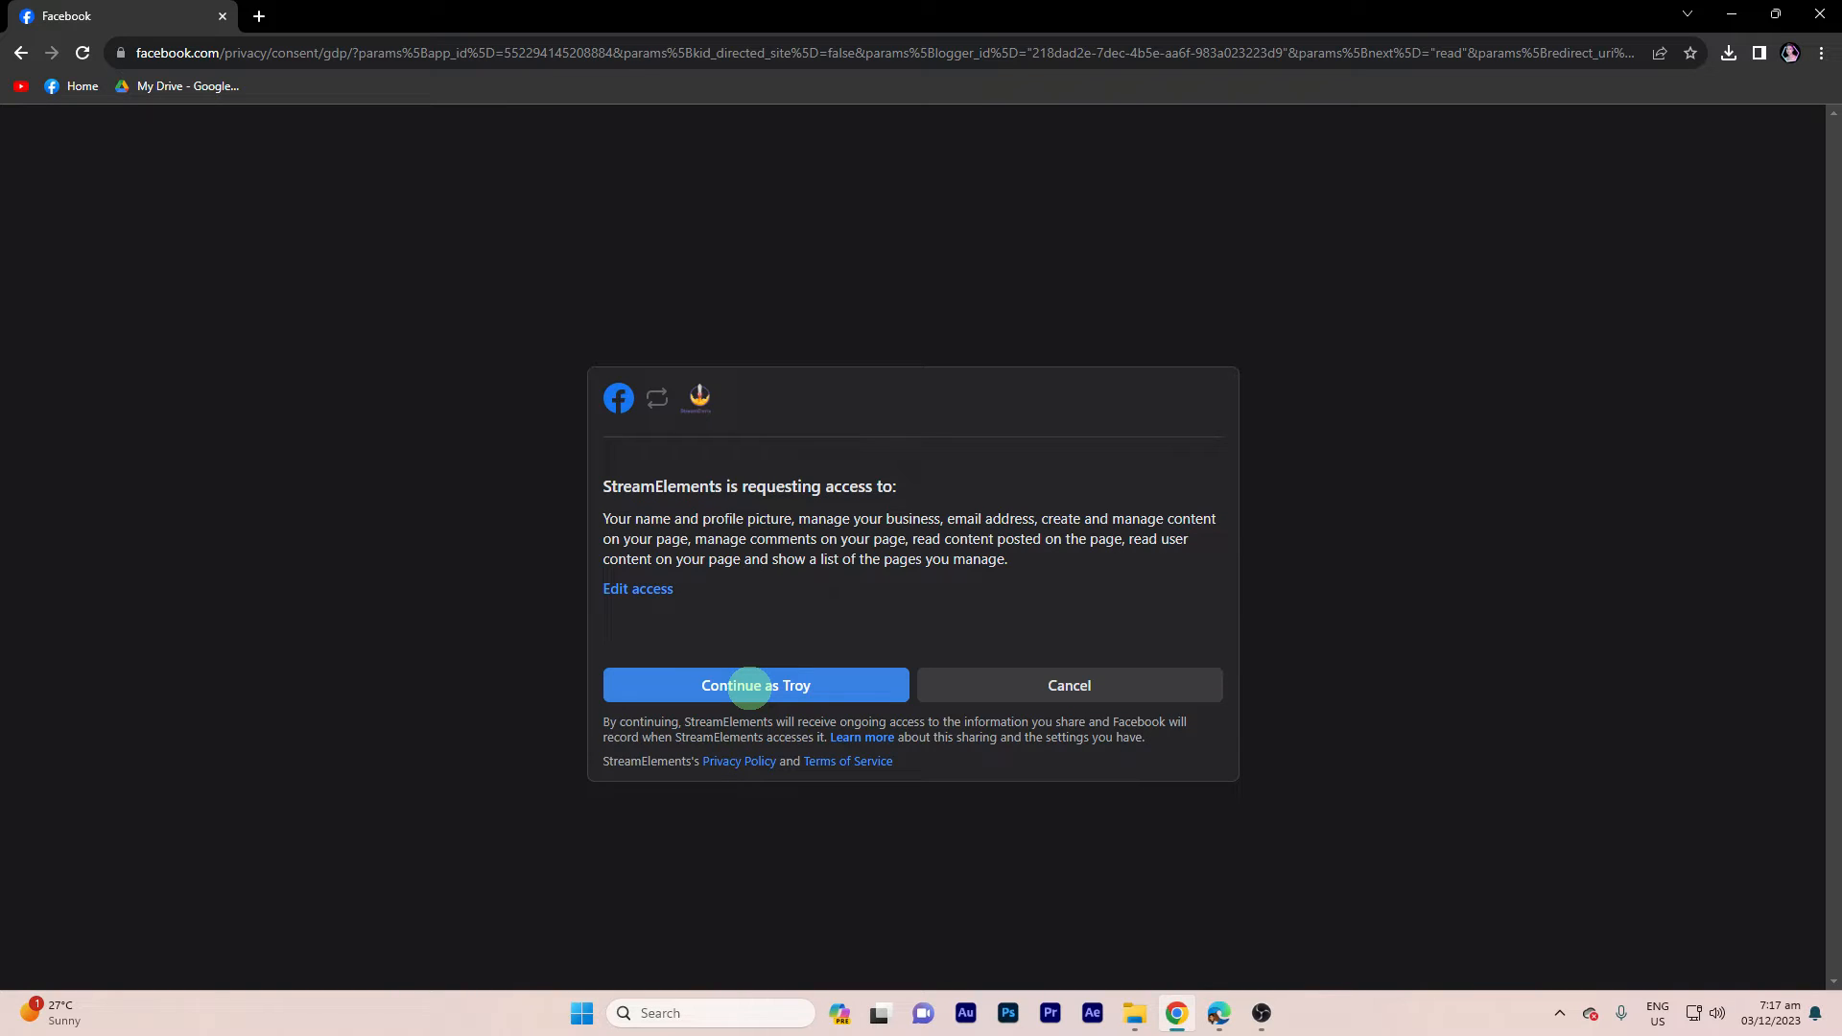
click(756, 685)
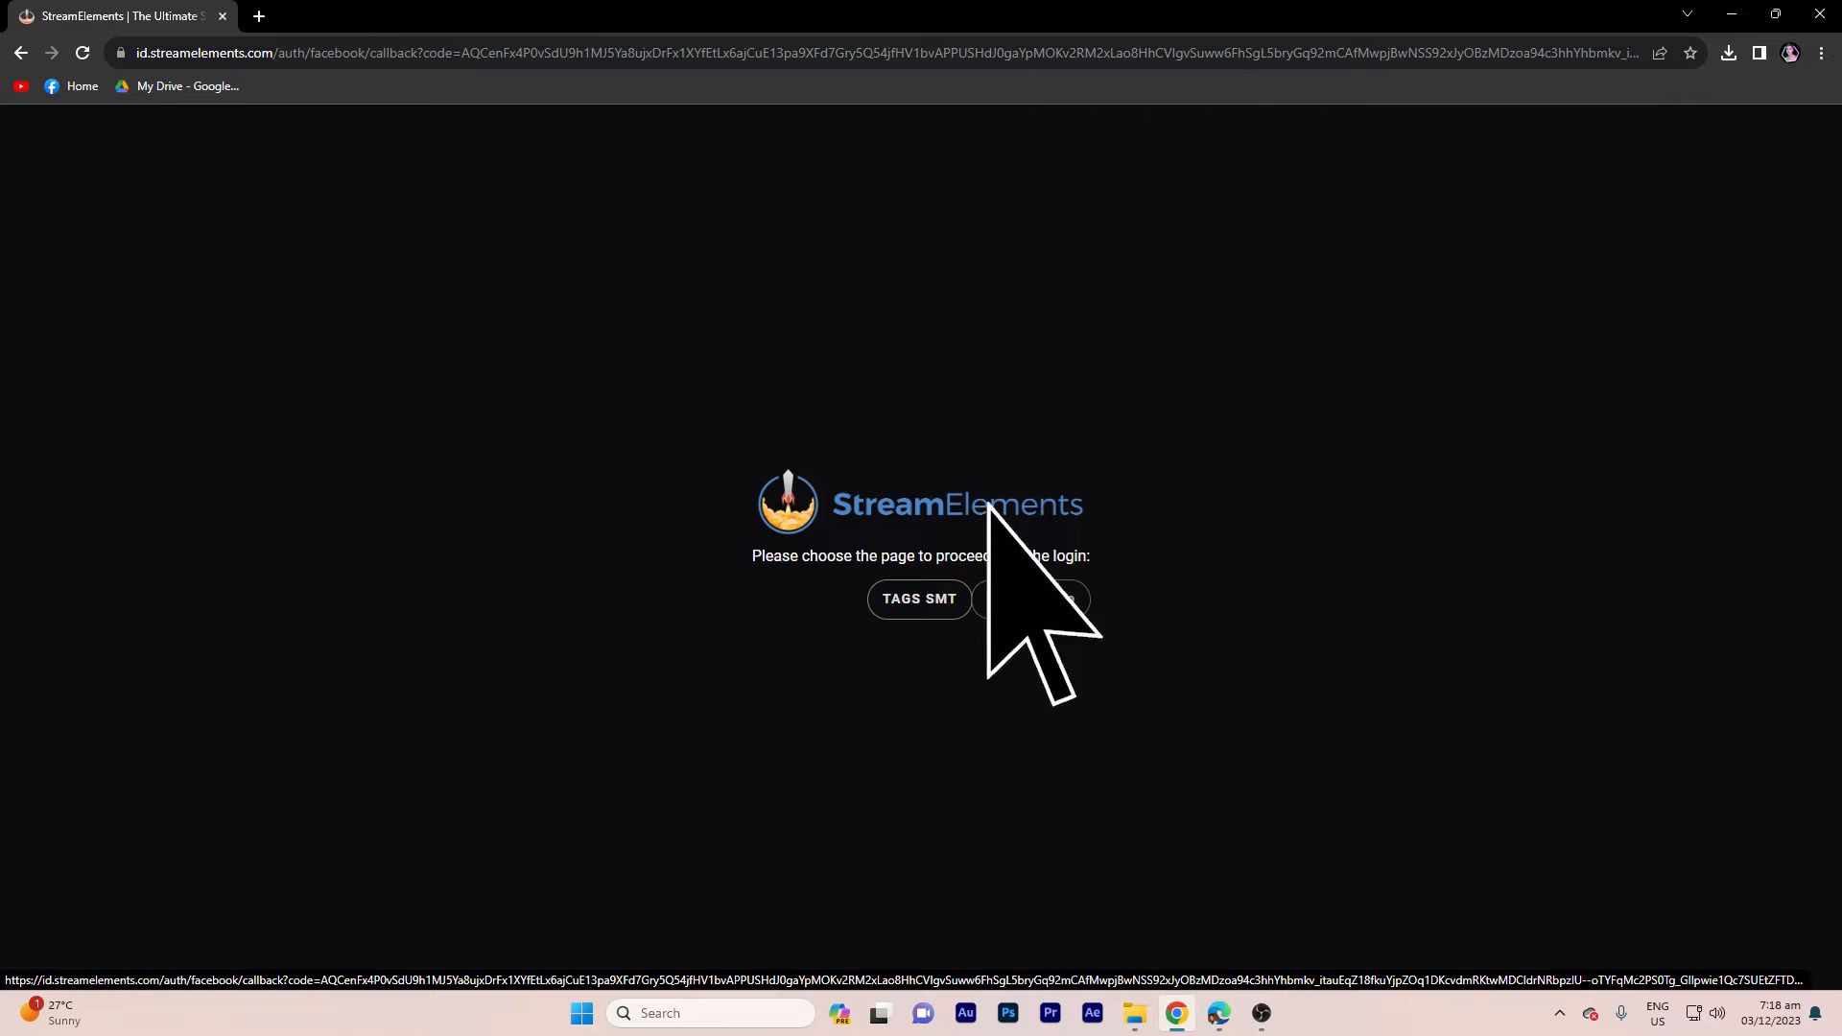
click(919, 599)
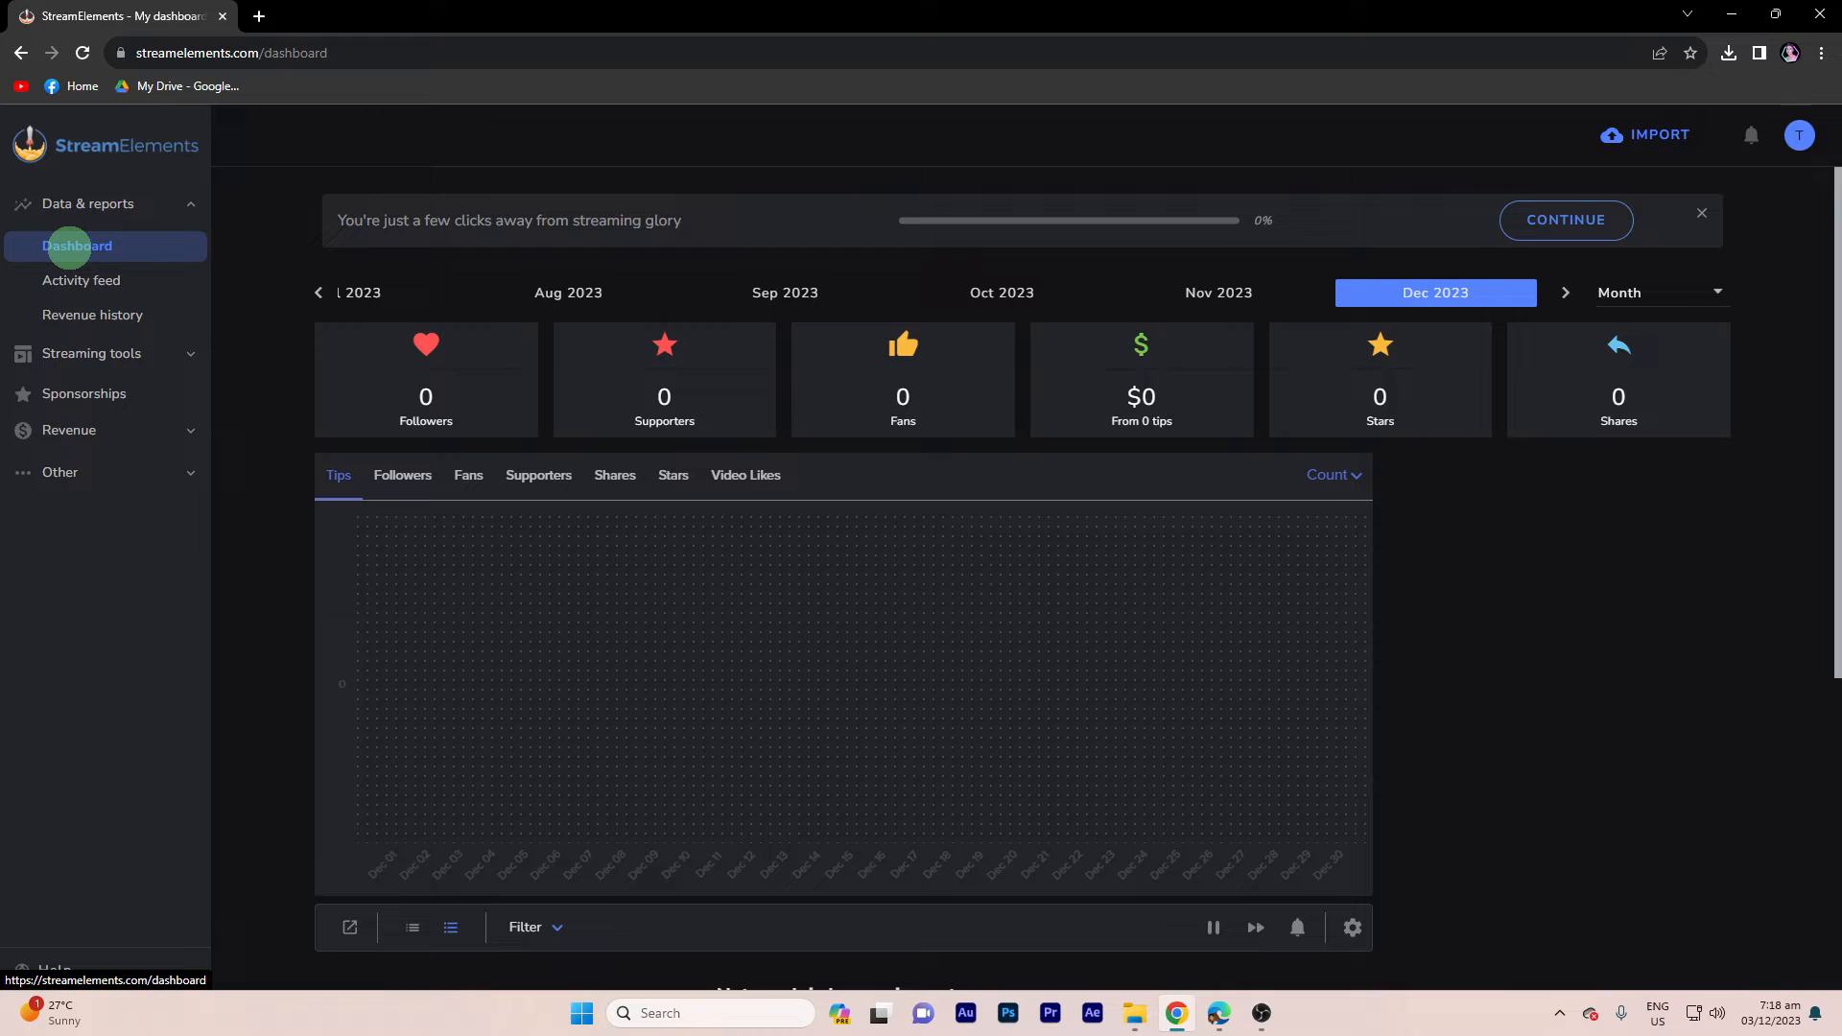
Step: From Streaming tools, reach Overlays and start a Create New Overlay
click(90, 353)
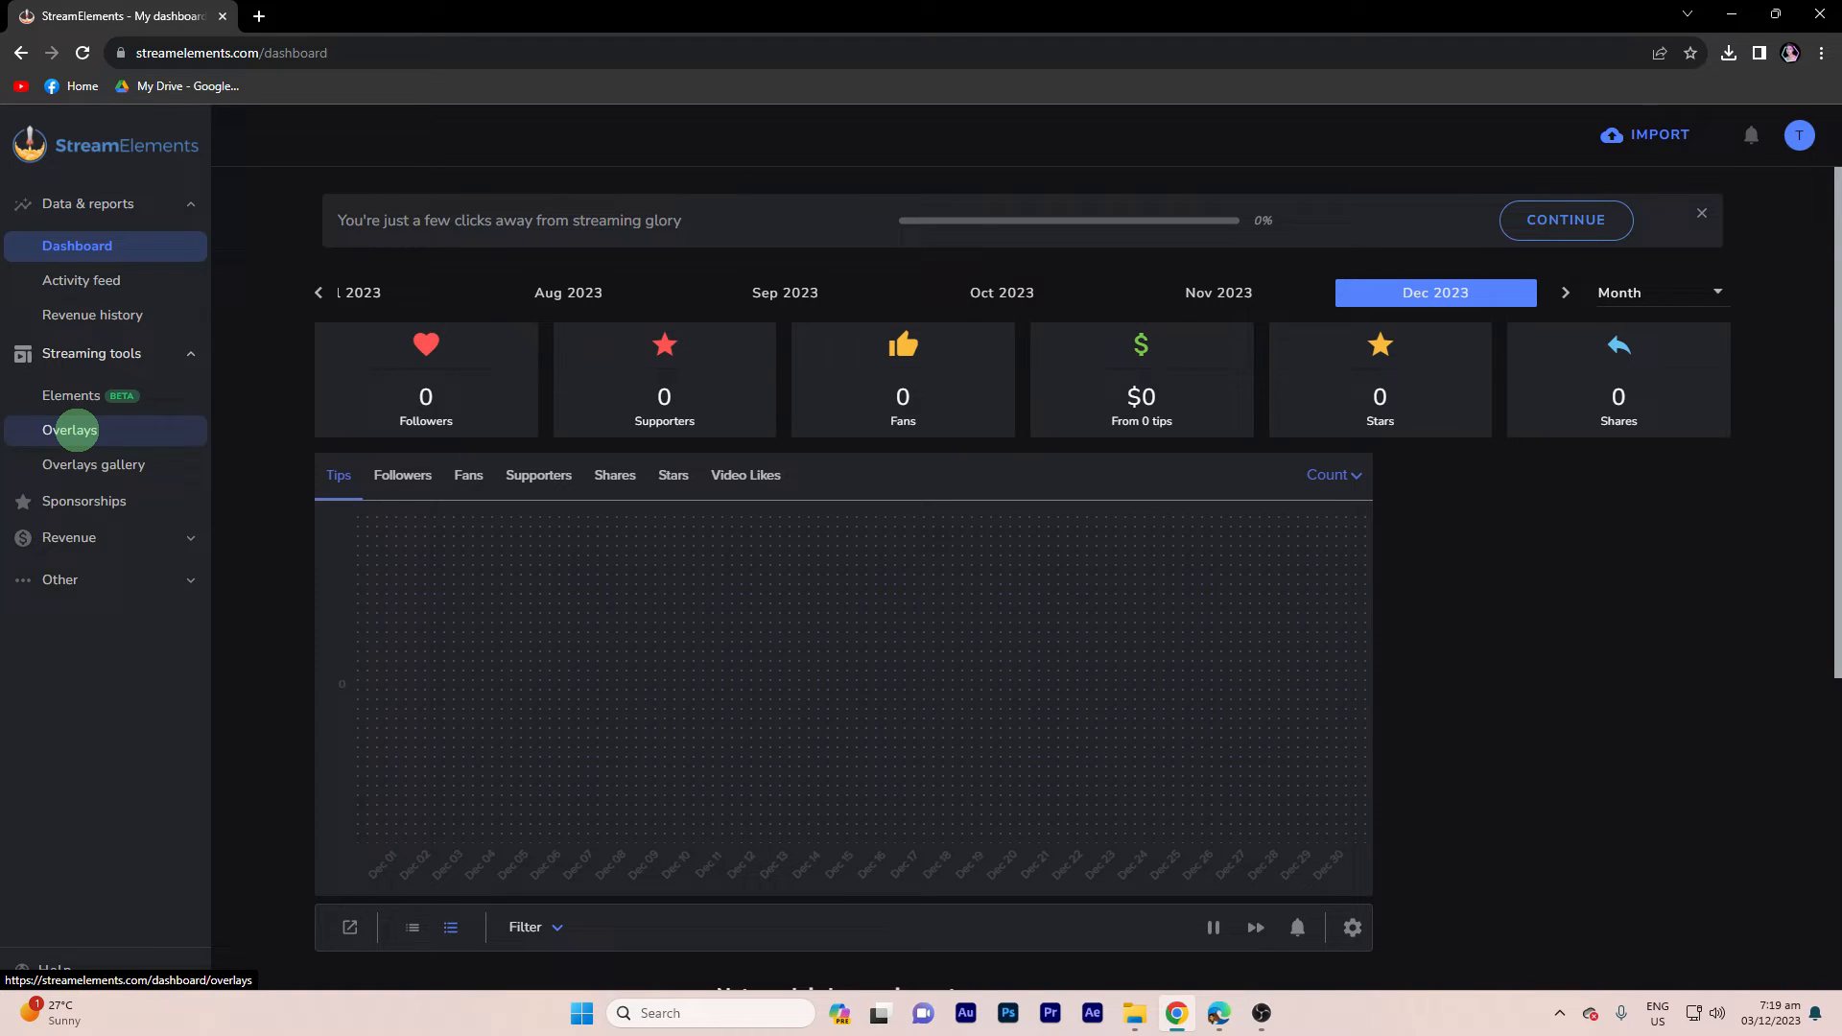
click(71, 430)
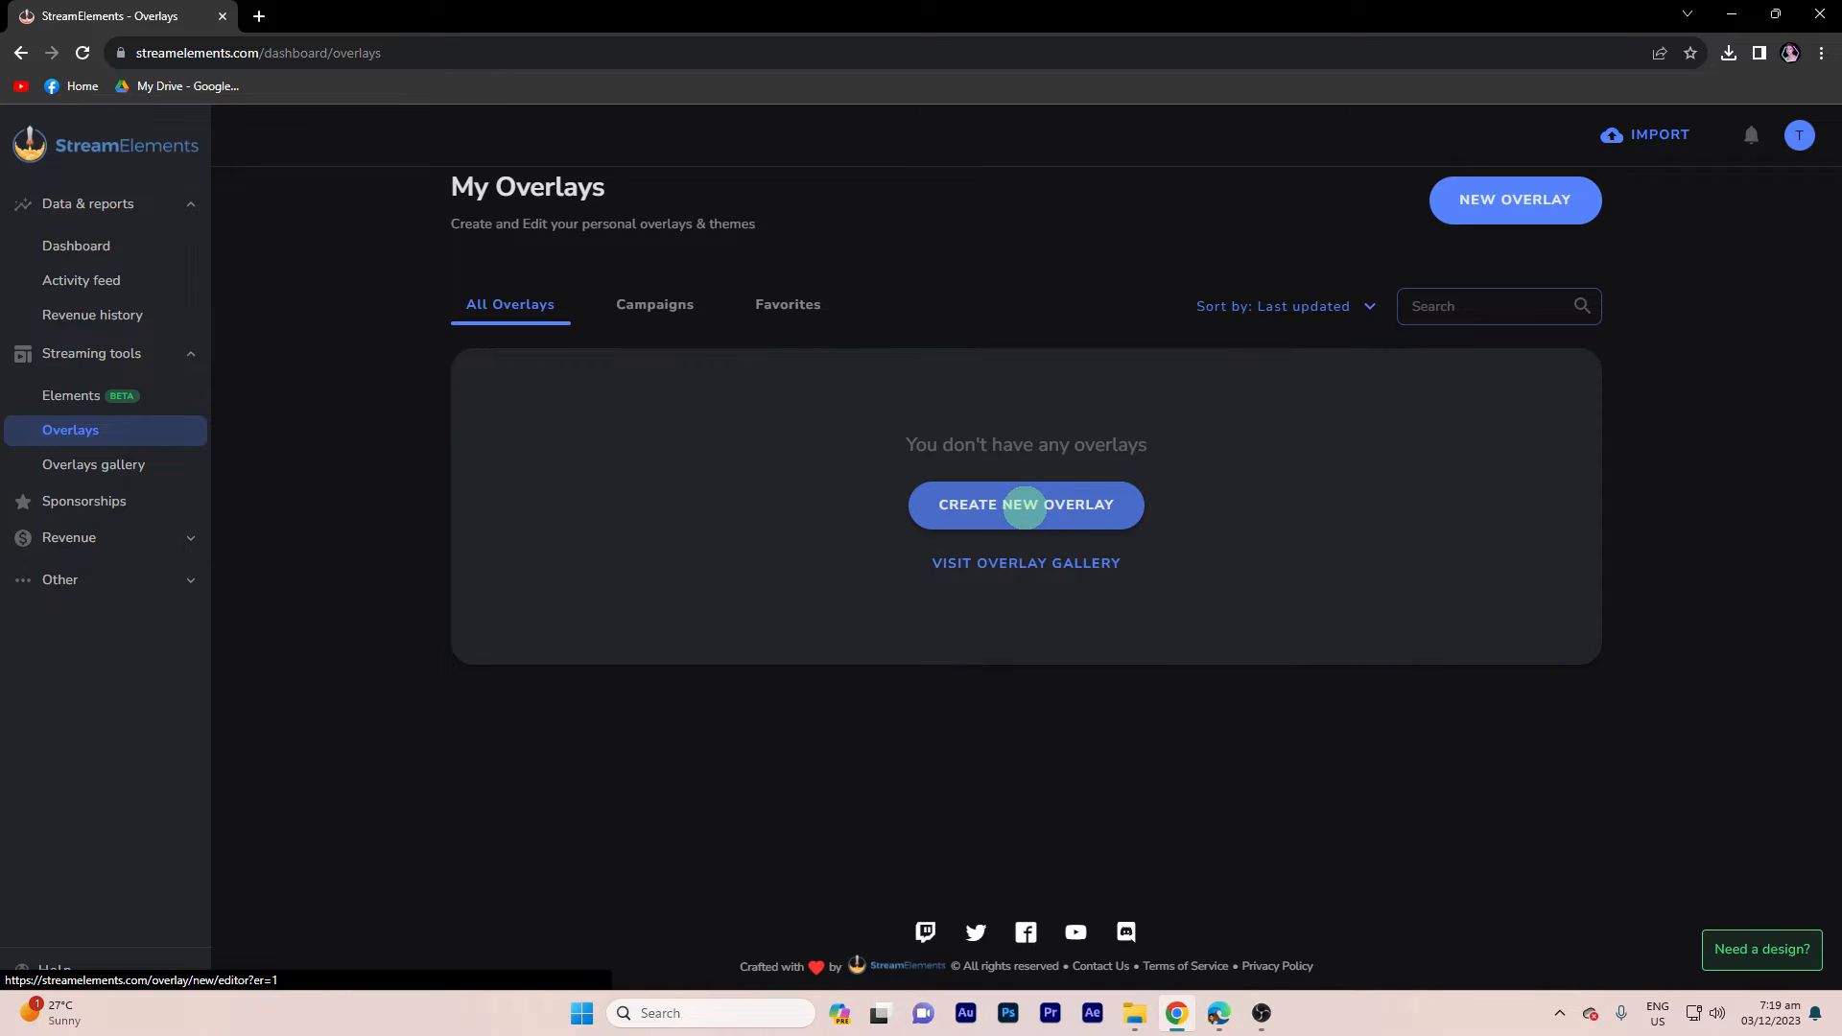
click(1025, 505)
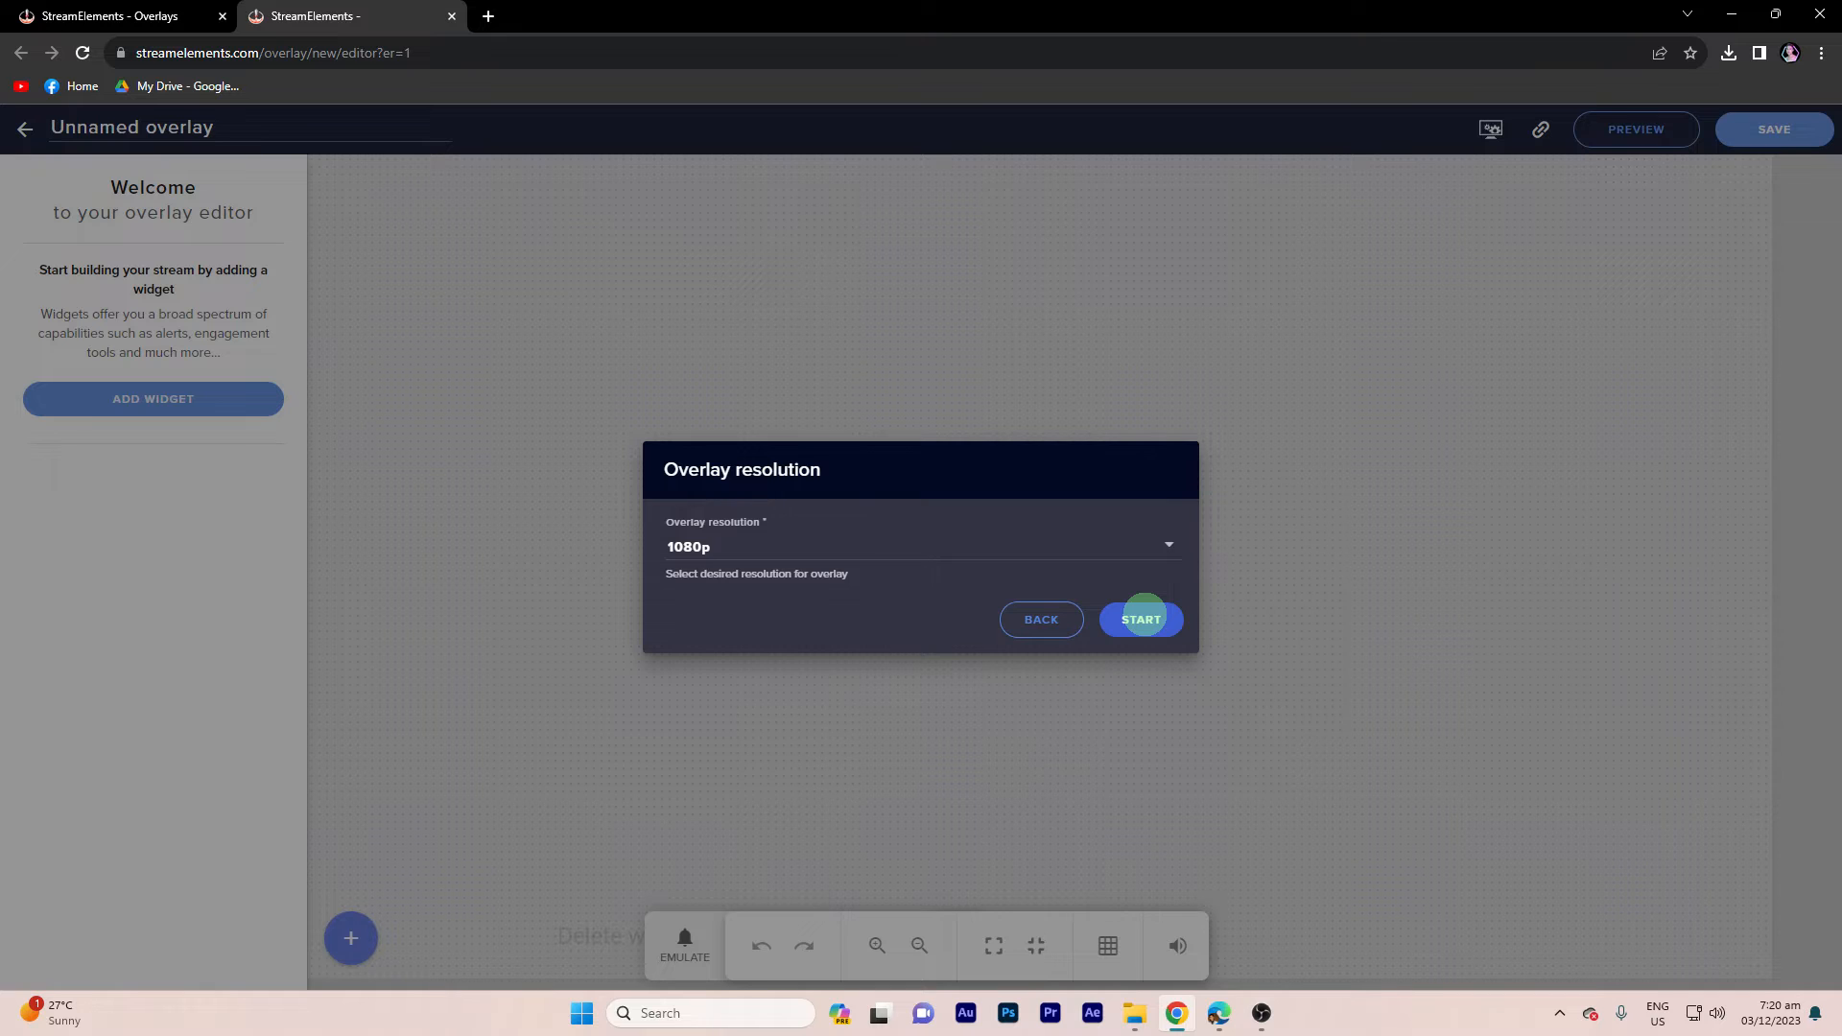
Step: Start the overlay at 1080p and add the realtime stream chat widget from Stream Tools
click(1138, 620)
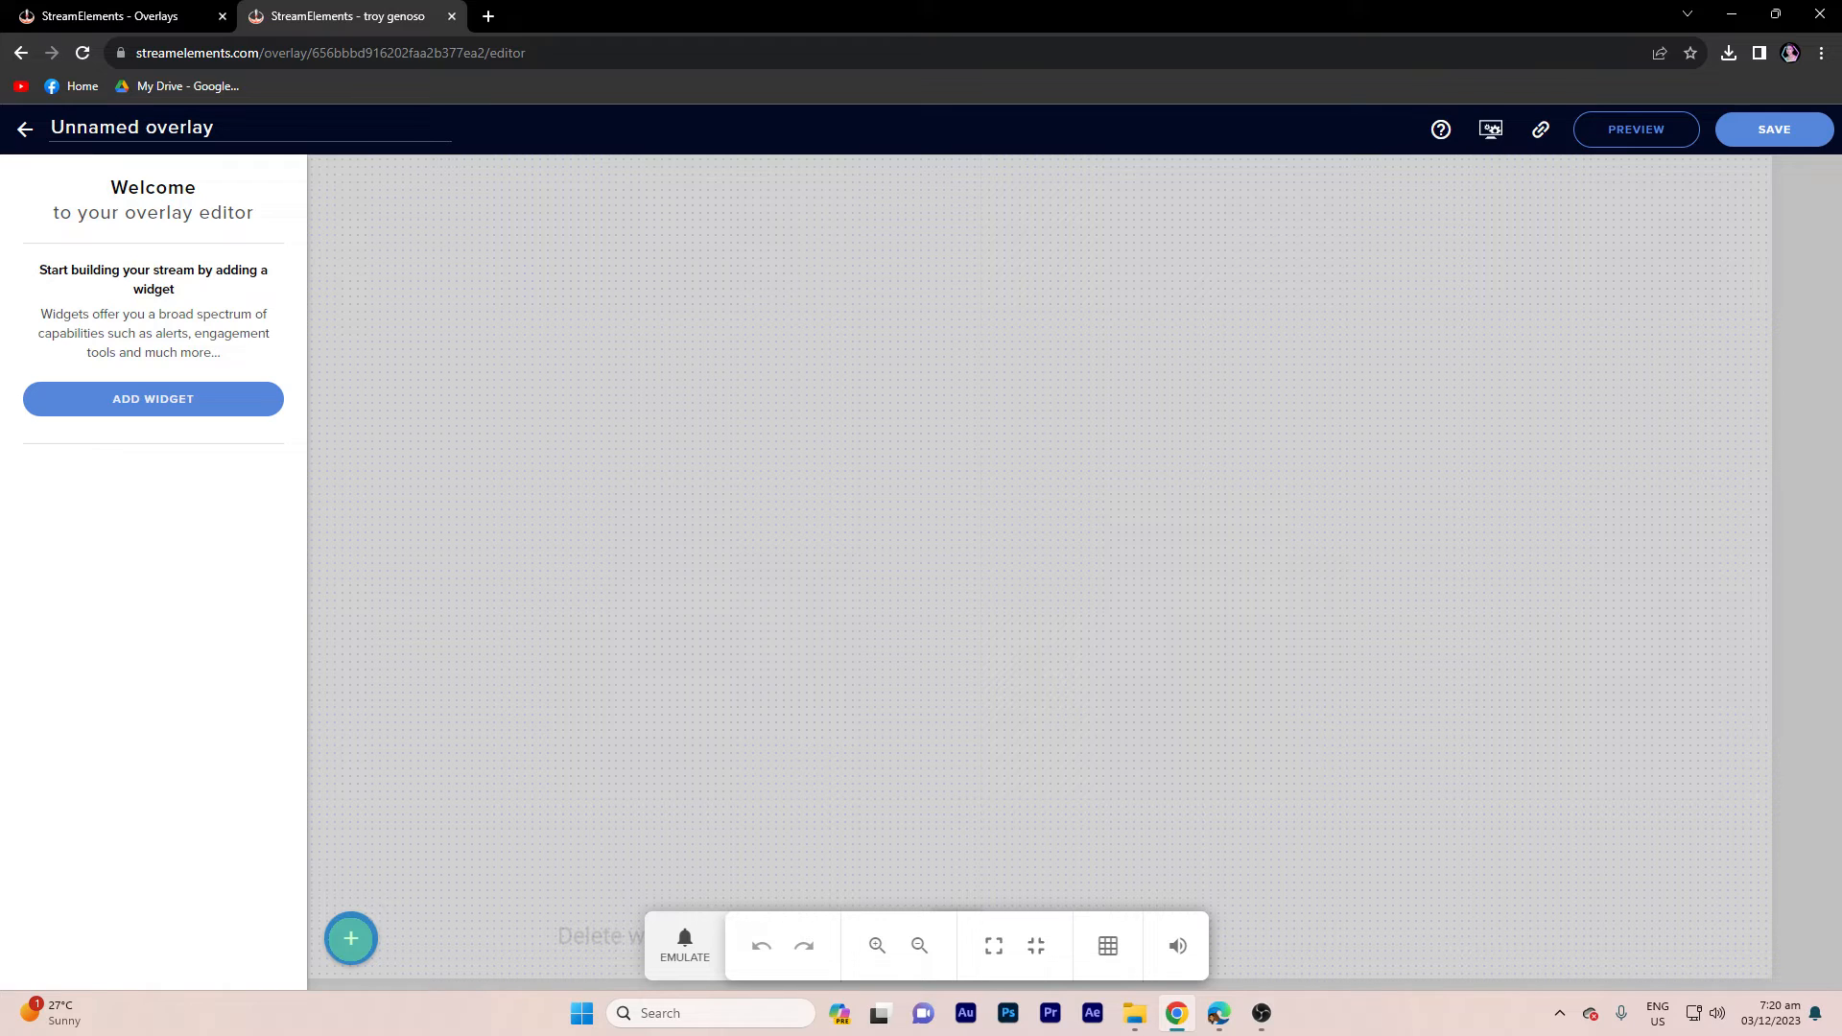
click(350, 938)
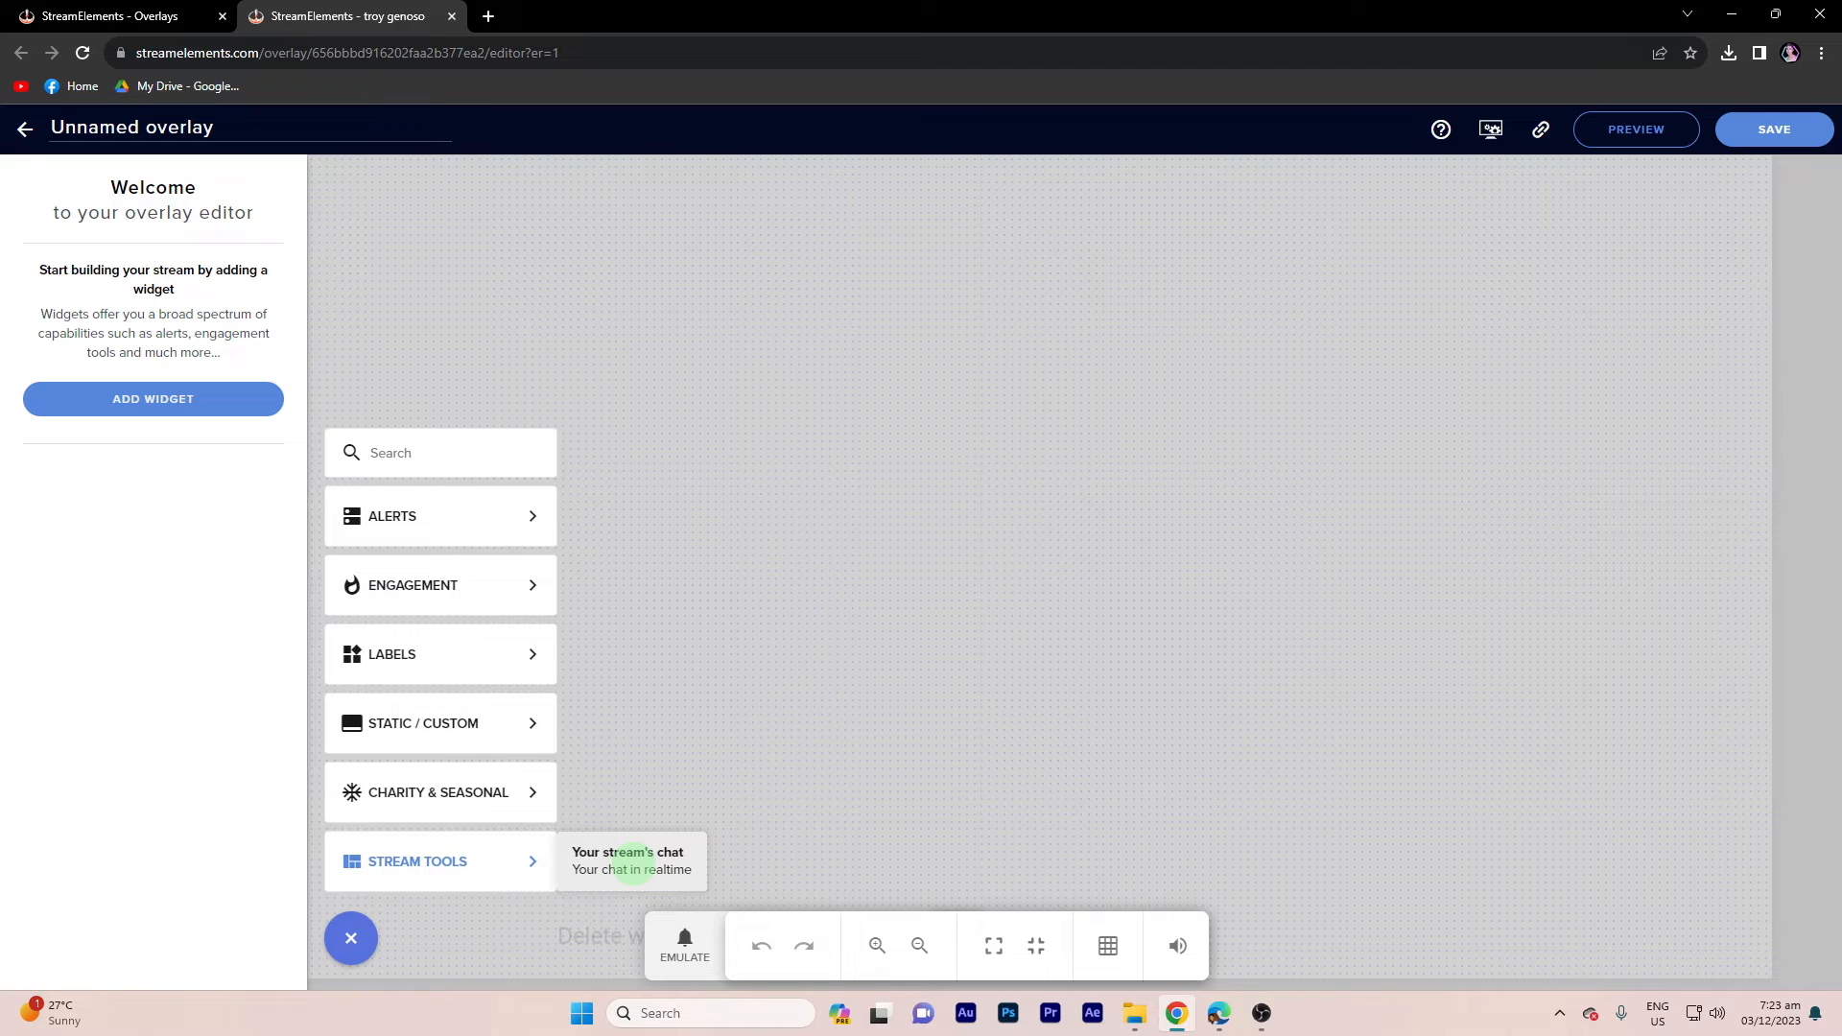
click(630, 859)
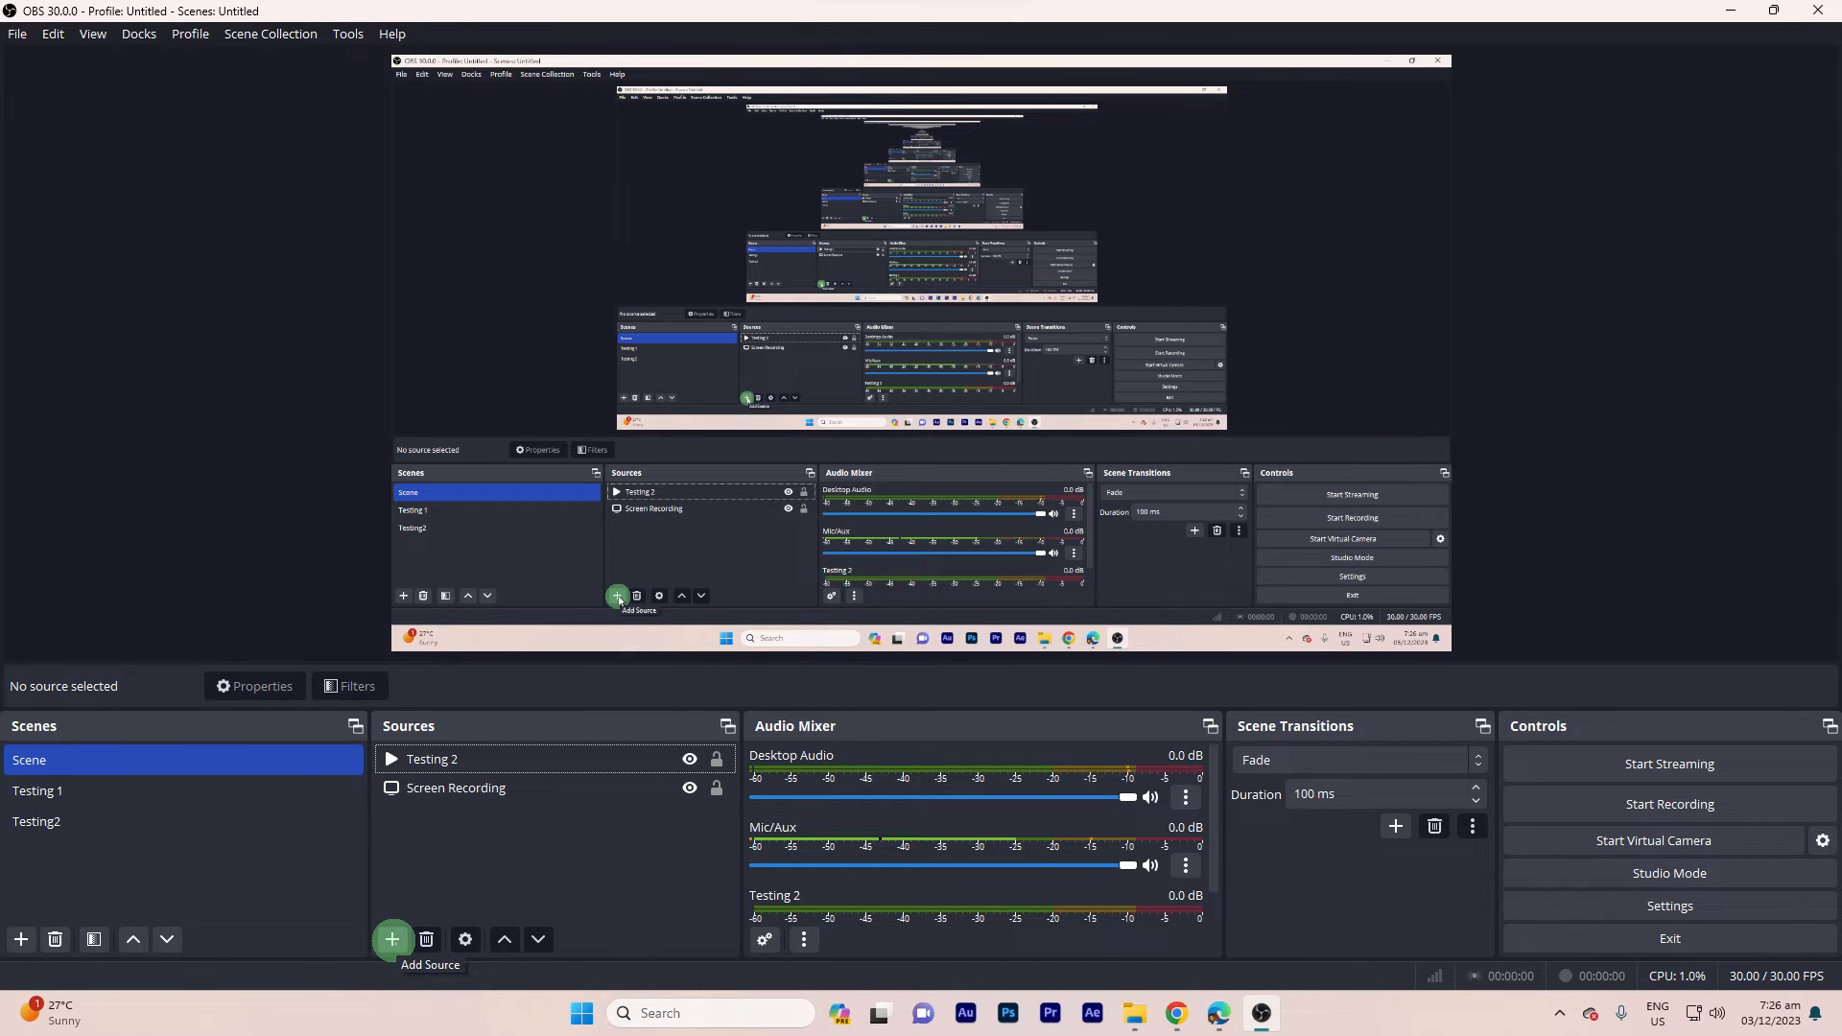
Step: Add a new Browser source under Sources in the scene
click(392, 939)
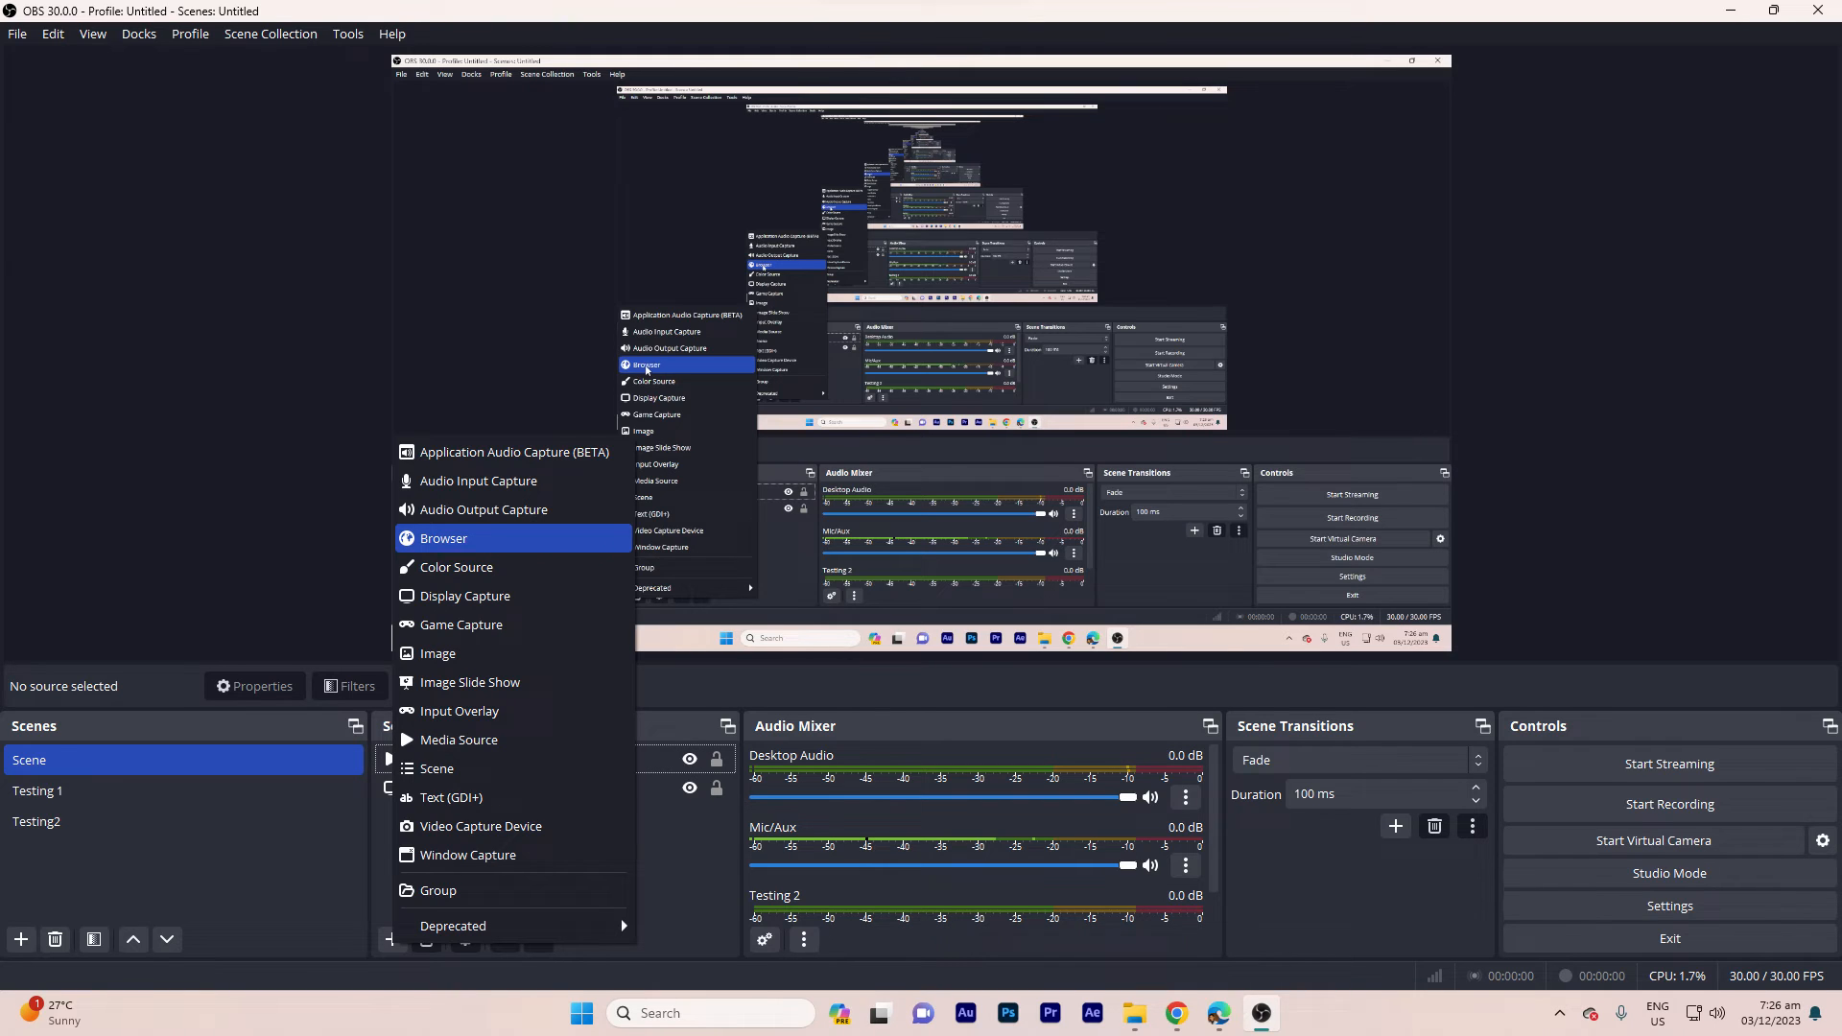
click(444, 537)
text(Facebook Live Chat)
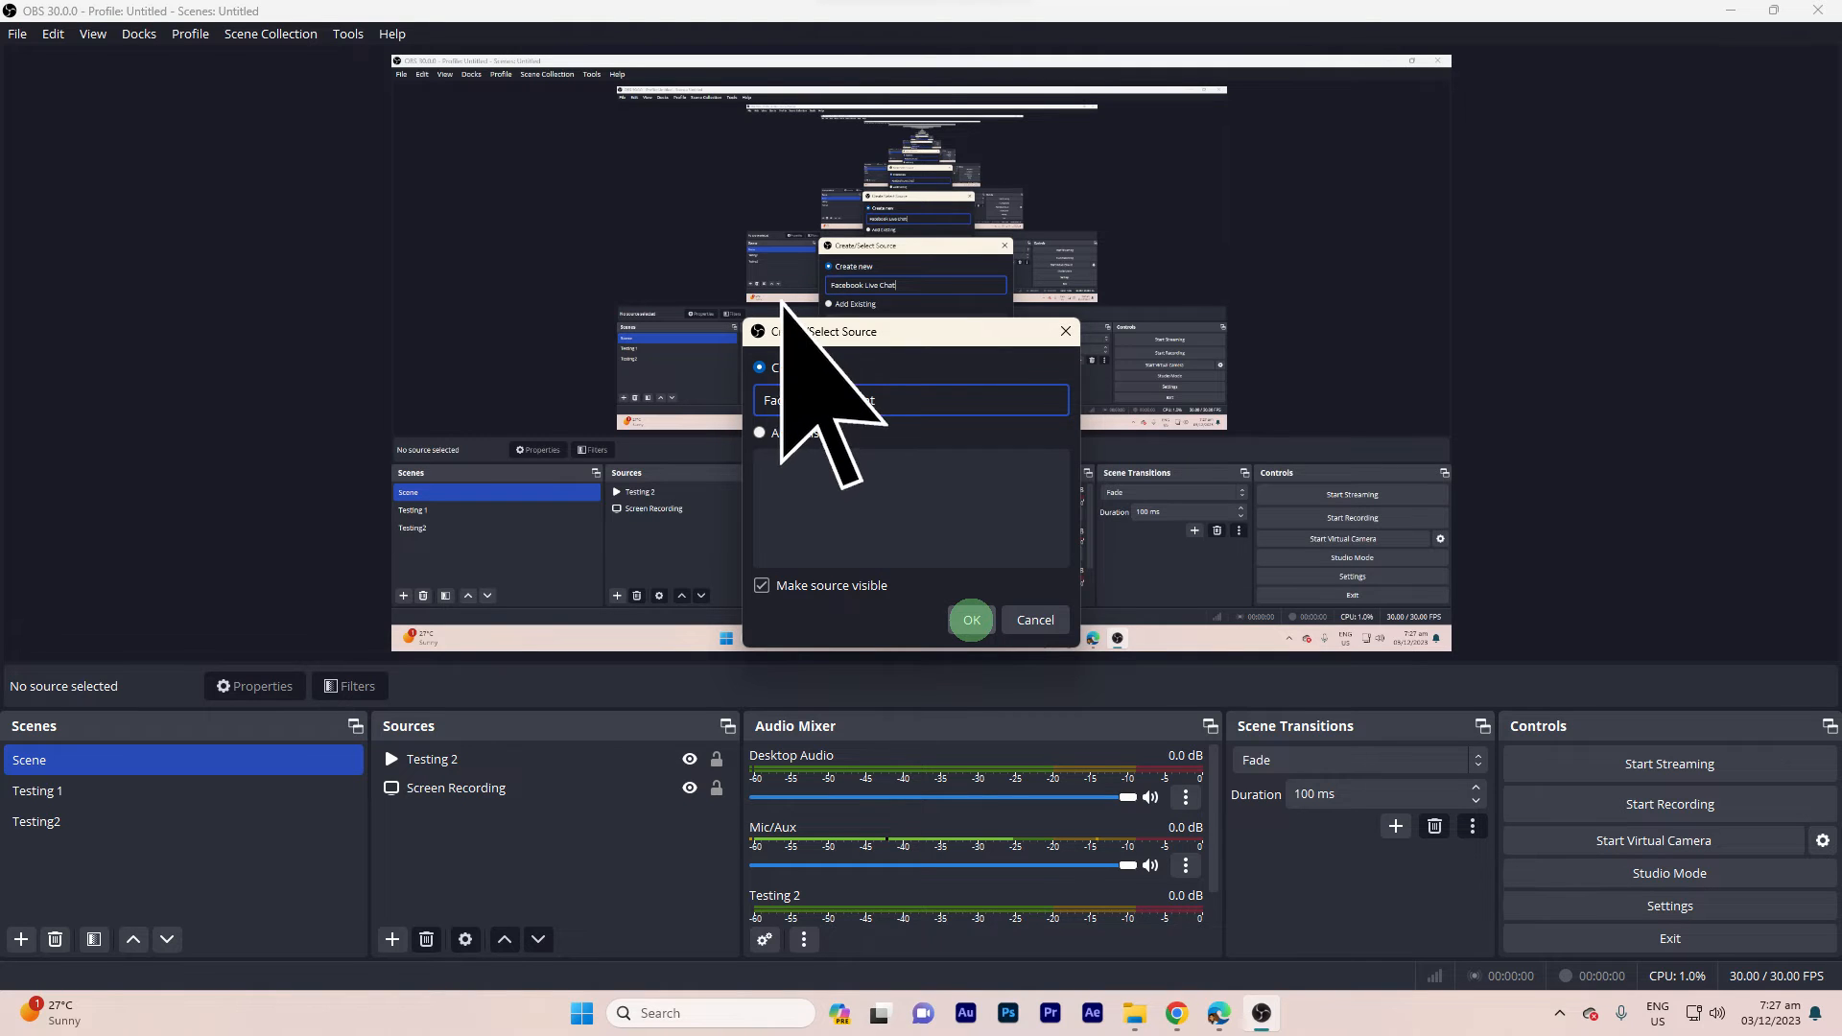
mouse_move(963, 622)
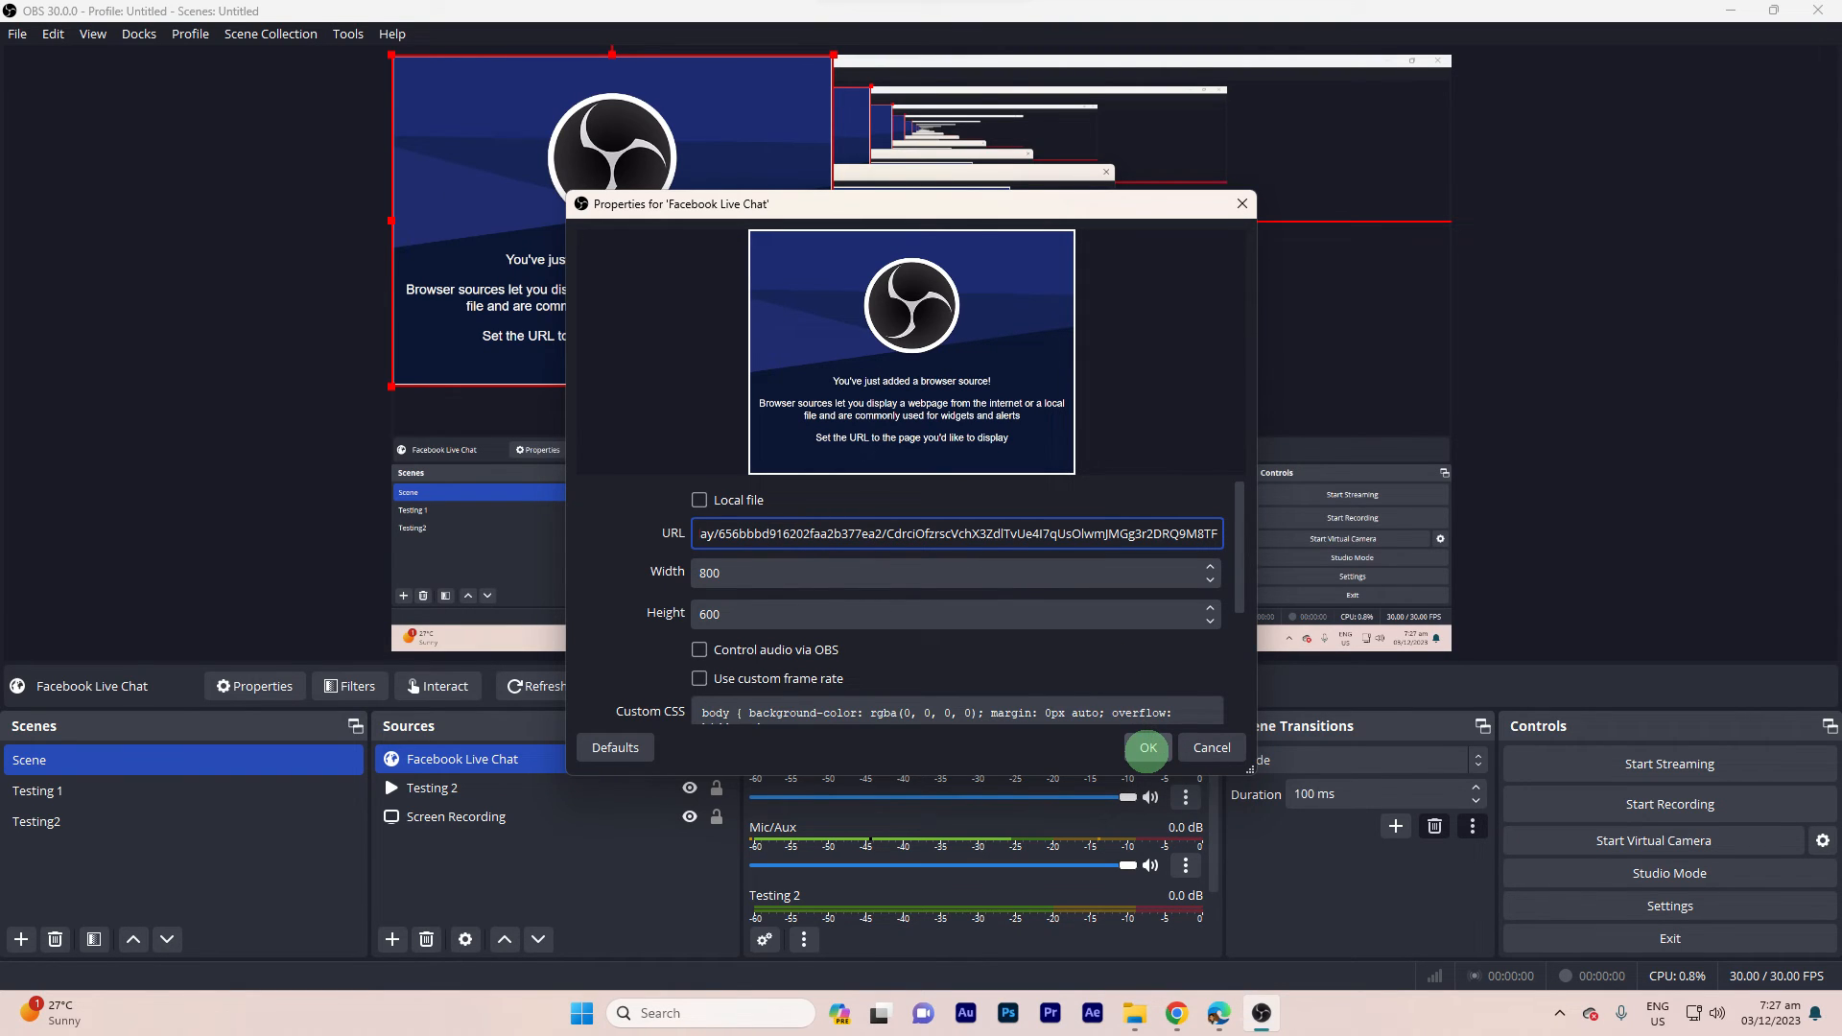
Step: Confirm the Facebook Live Chat source with the StreamElements overlay URL
click(1143, 748)
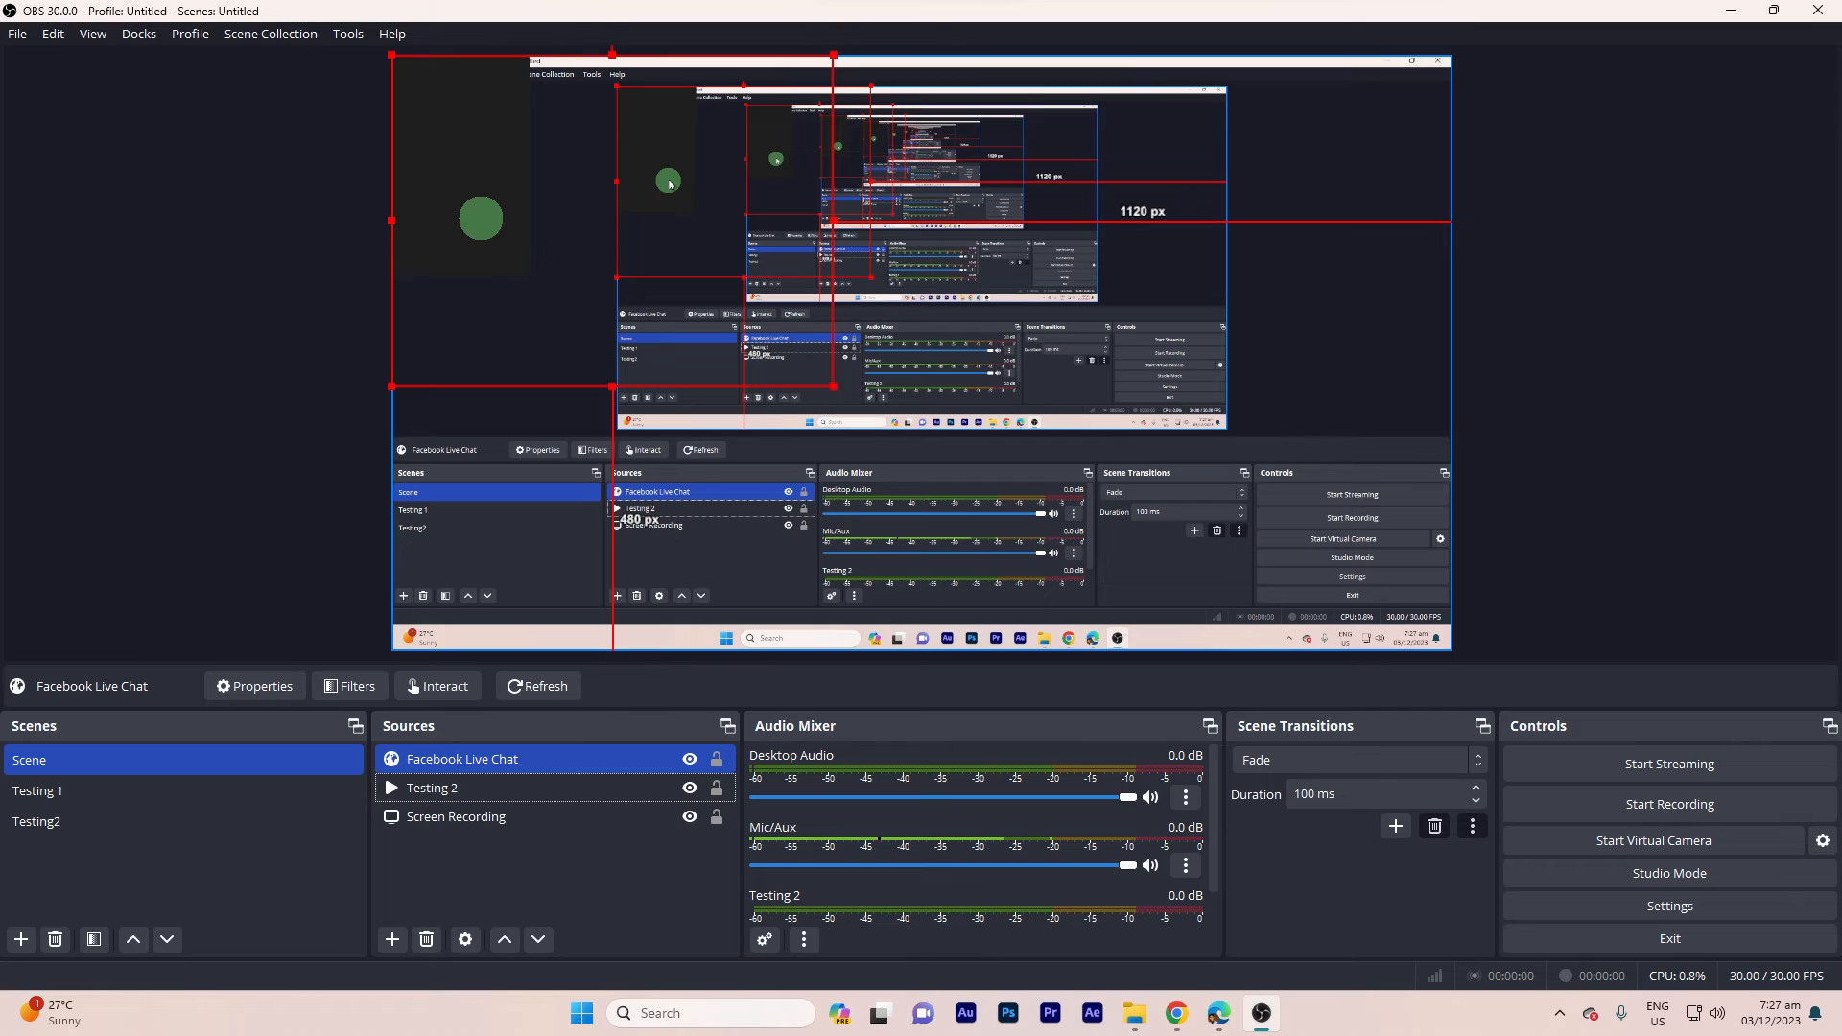